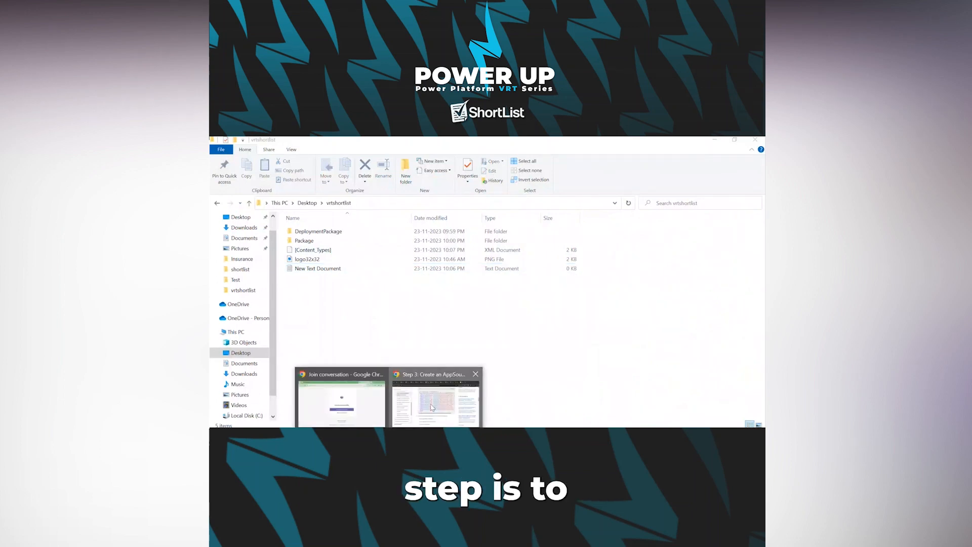
Locate the input.xml sample in the AppSource packaging documentation files table.
{"action": "left_click", "coordinate": [436, 397]}
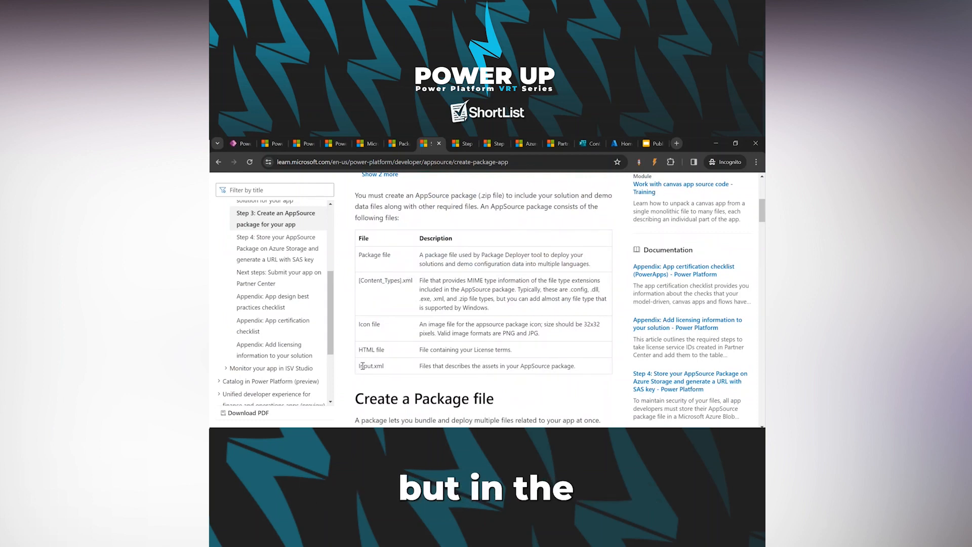
{"action": "double_click", "coordinate": [371, 366]}
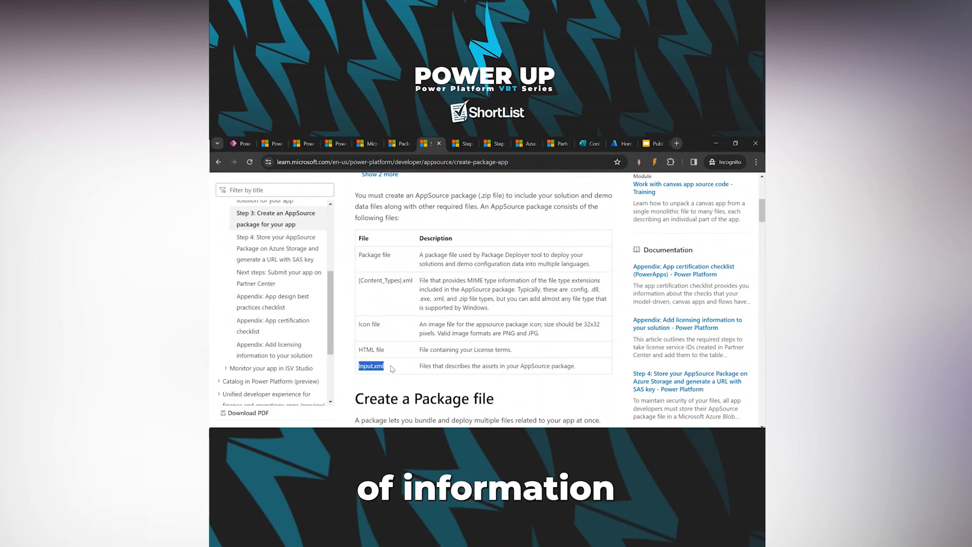
{"action": "scroll", "scroll_direction": "down", "scroll_amount": 3}
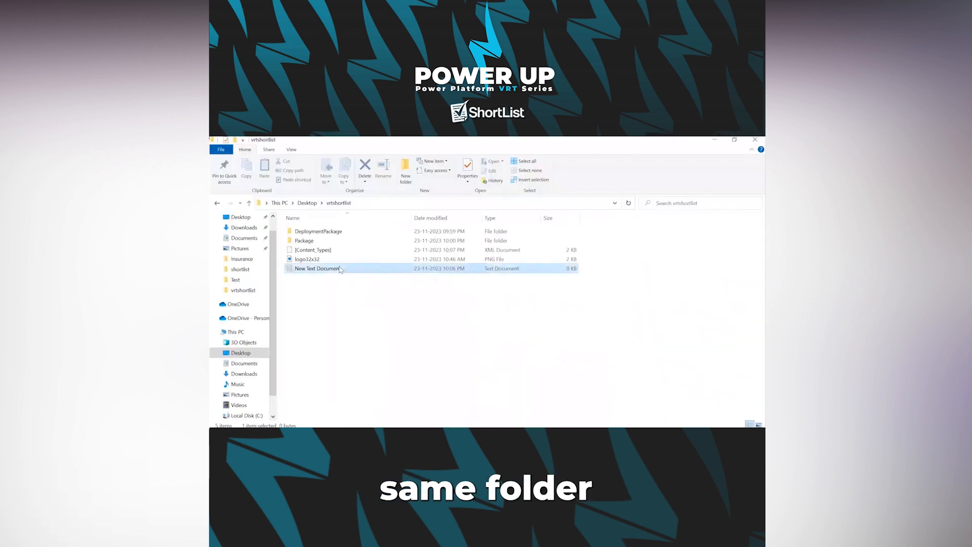
Paste the copied input.xml sample code into the empty new text document.
{"action": "double_click", "coordinate": [316, 268]}
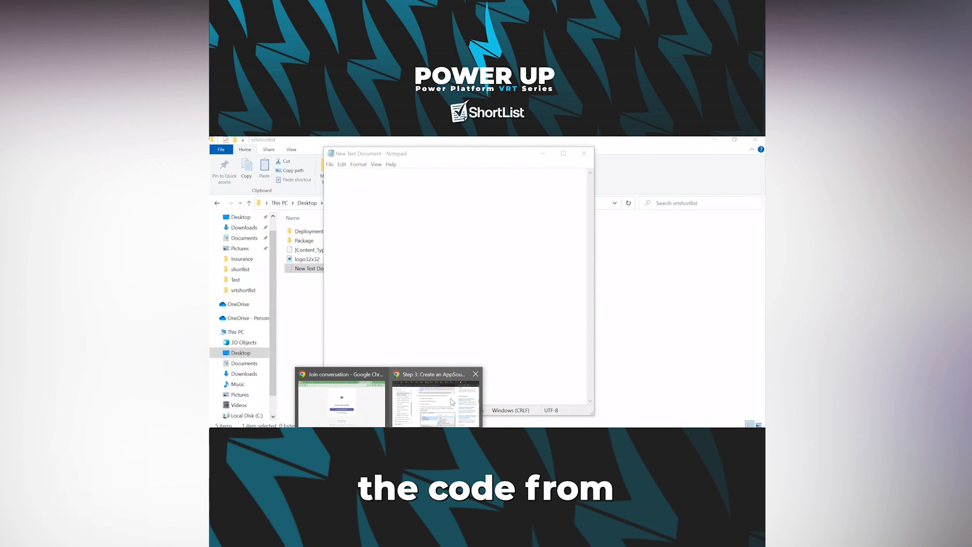
{"action": "left_click", "coordinate": [435, 397]}
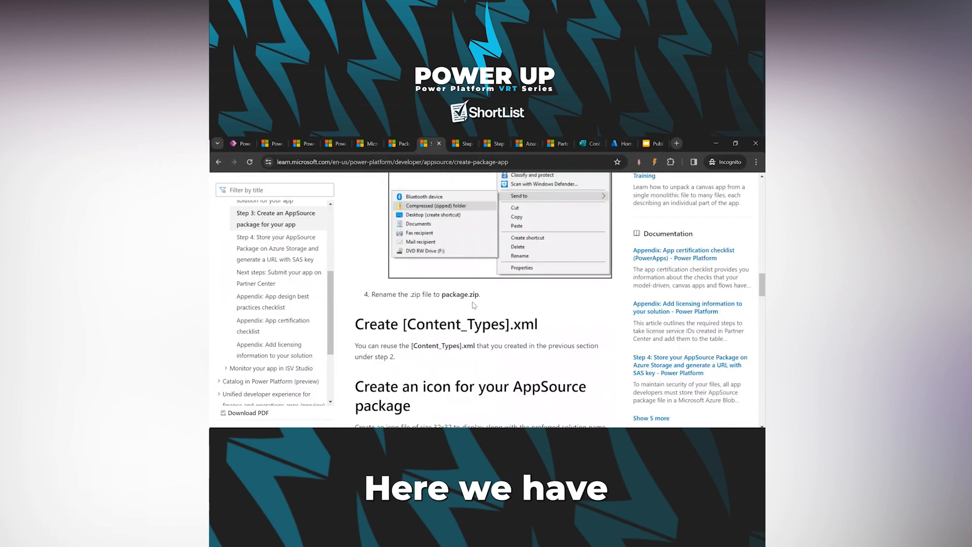
{"action": "scroll", "scroll_direction": "down", "scroll_amount": 3}
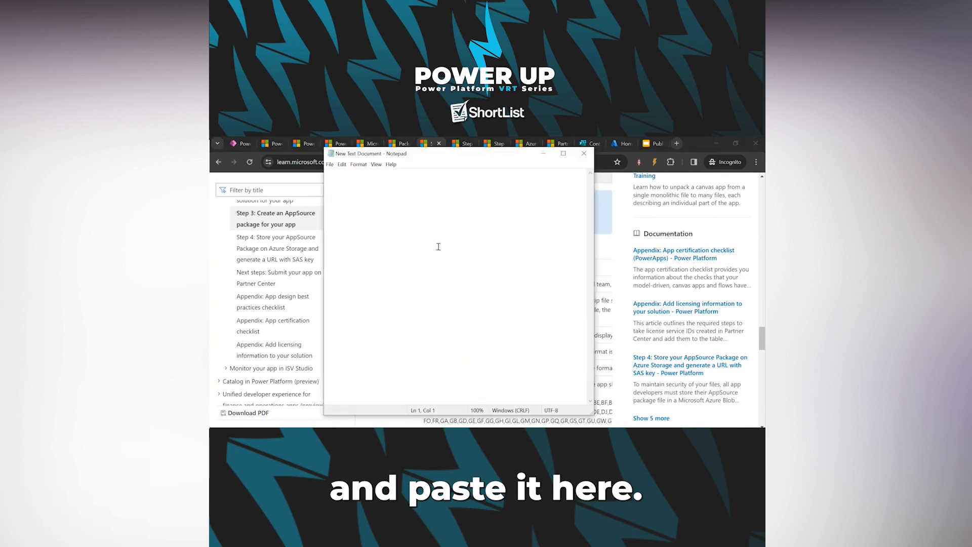
{"action": "key", "text": "ctrl+v"}
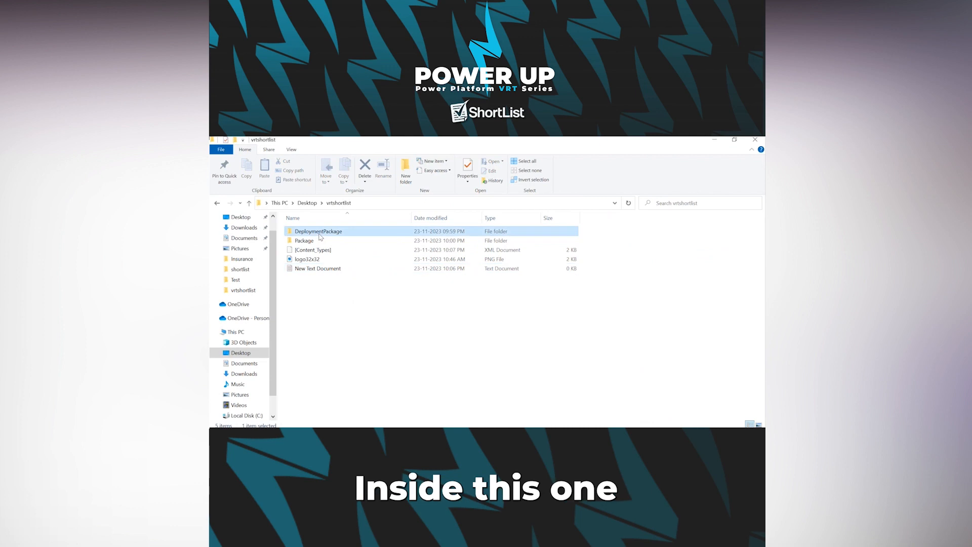
Browse to DeploymentPackage's bin\Debug folder with the .pdpkg file, then return to the Notepad document.
{"action": "double_click", "coordinate": [318, 231]}
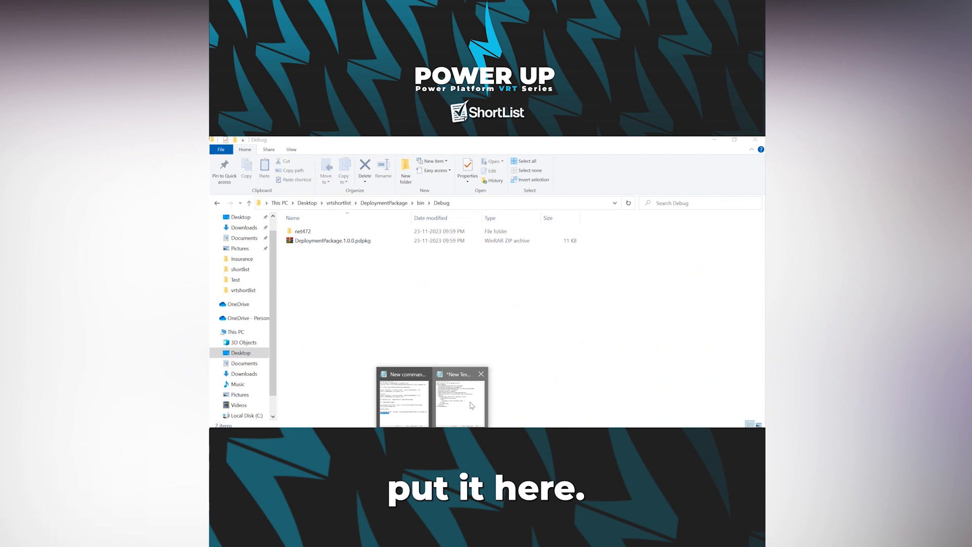
{"action": "left_click", "coordinate": [460, 397]}
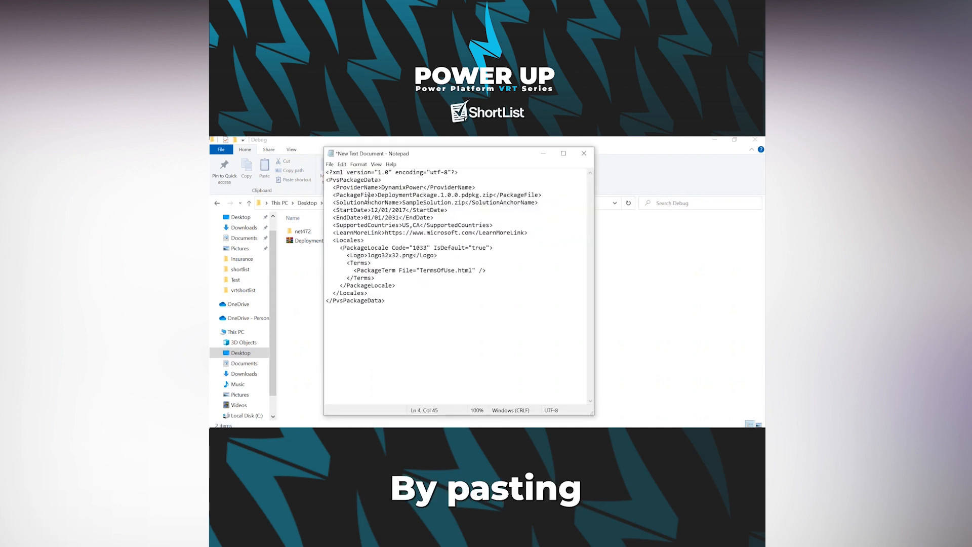